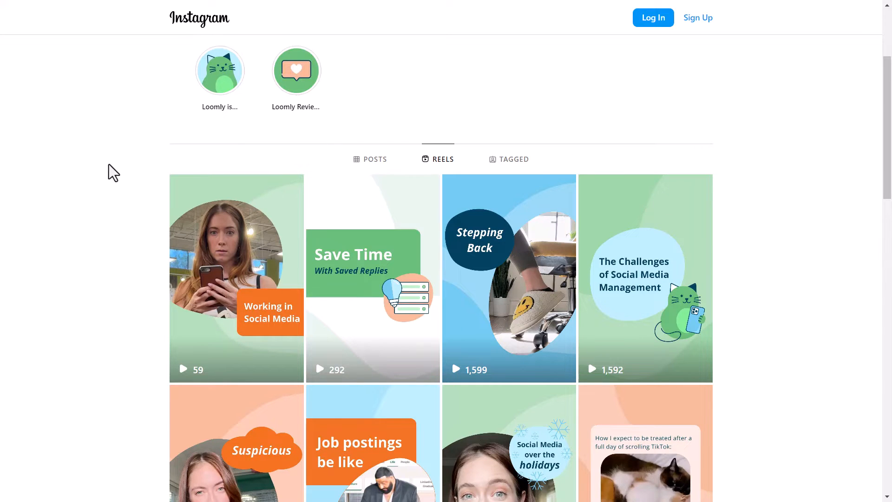
mouse_move(665, 358)
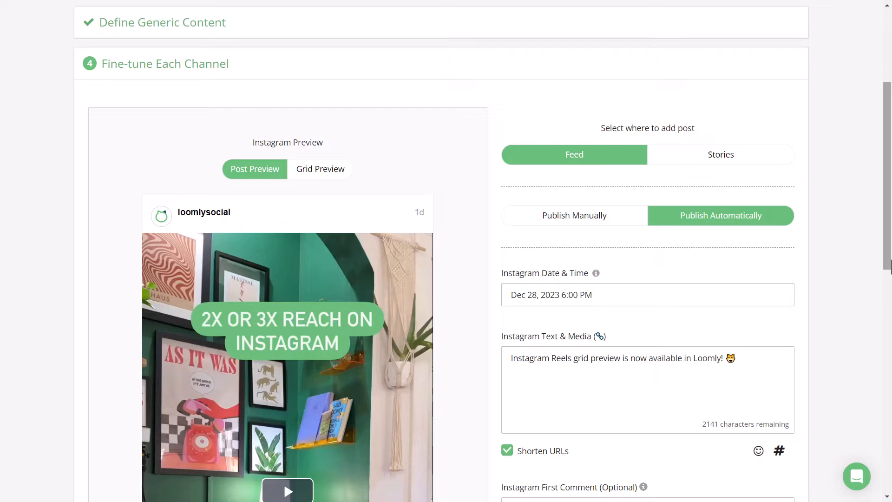
mouse_move(163, 113)
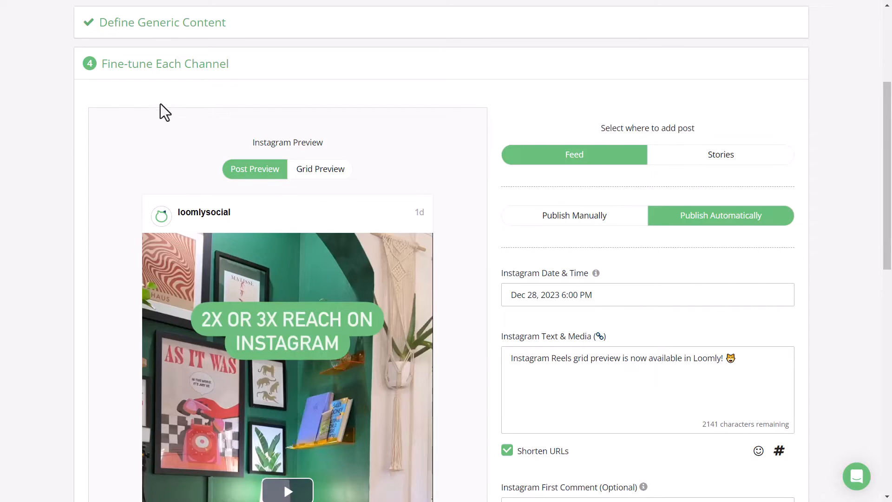
mouse_move(169, 43)
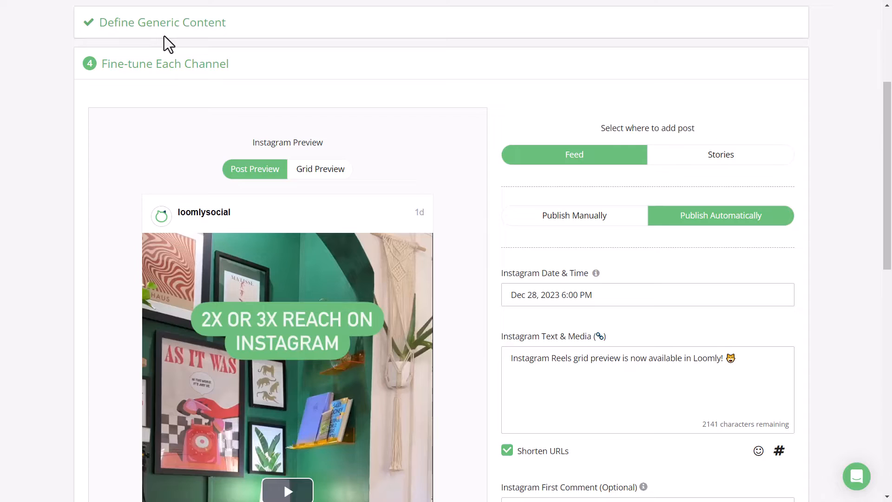
mouse_move(208, 185)
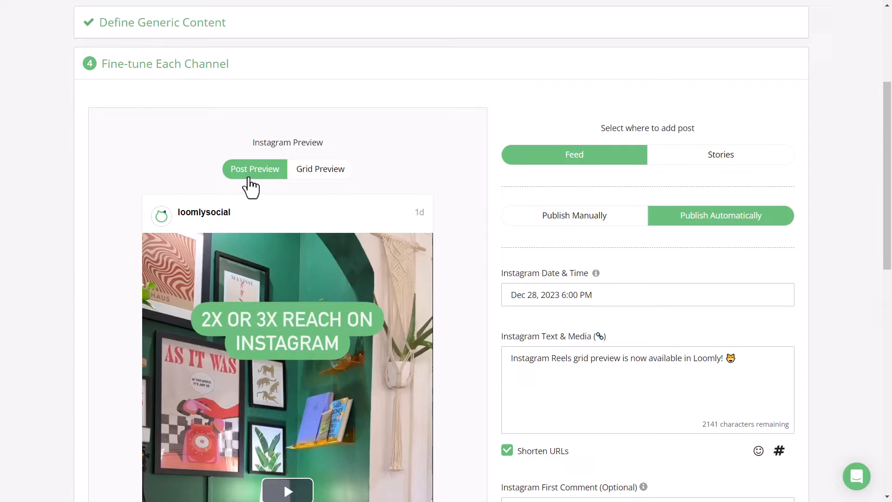
Show the Instagram preview as the profile grid of existing posts.
click(320, 168)
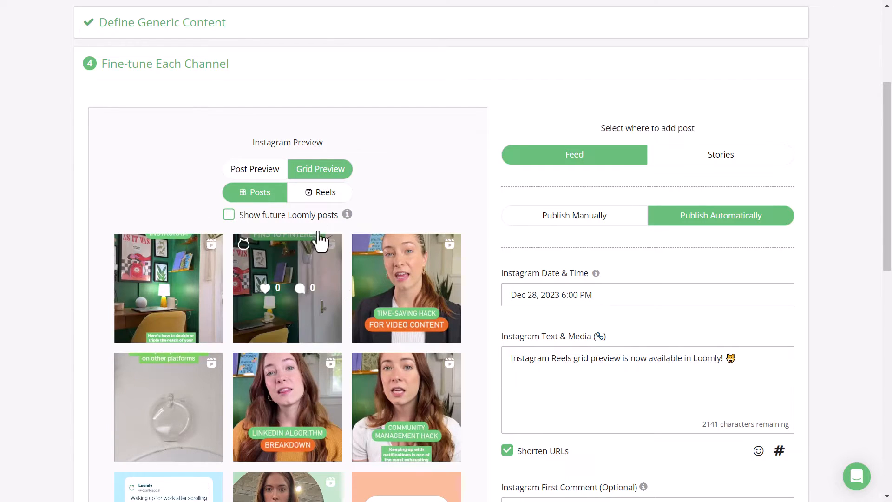
Switch the grid preview to Reels and scroll through the Reel thumbnails.
click(325, 191)
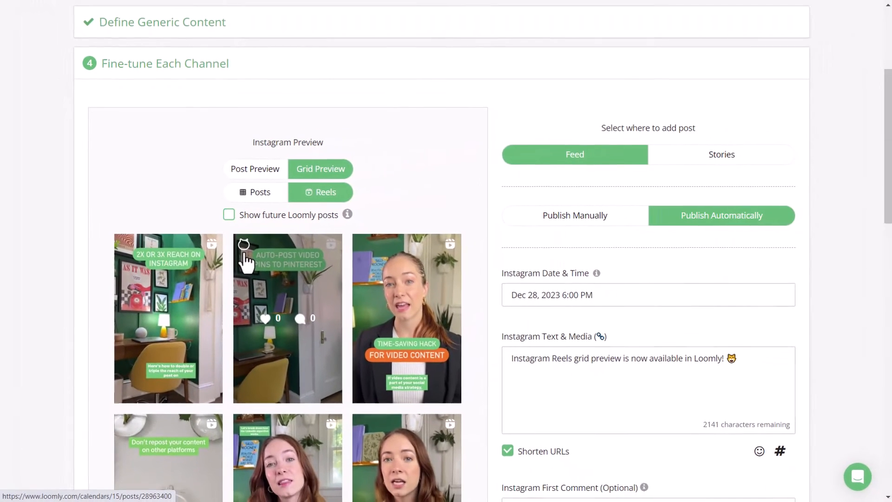
scroll(down, 3)
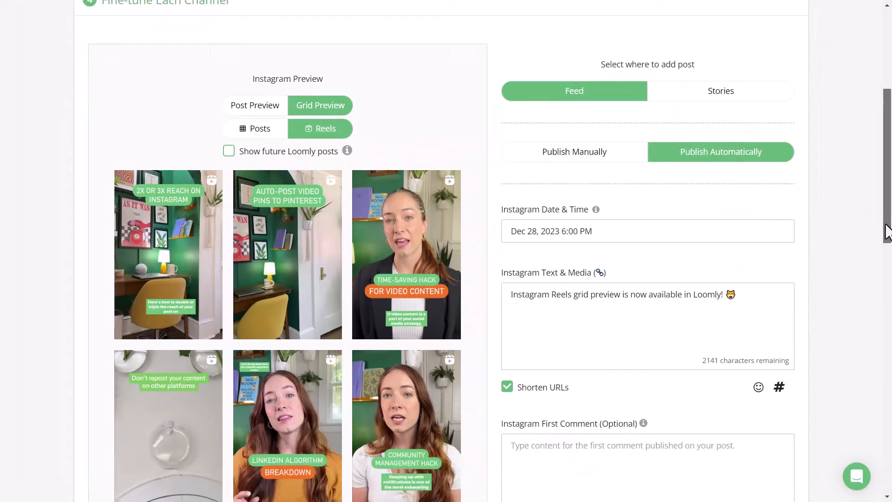
scroll(down, 3)
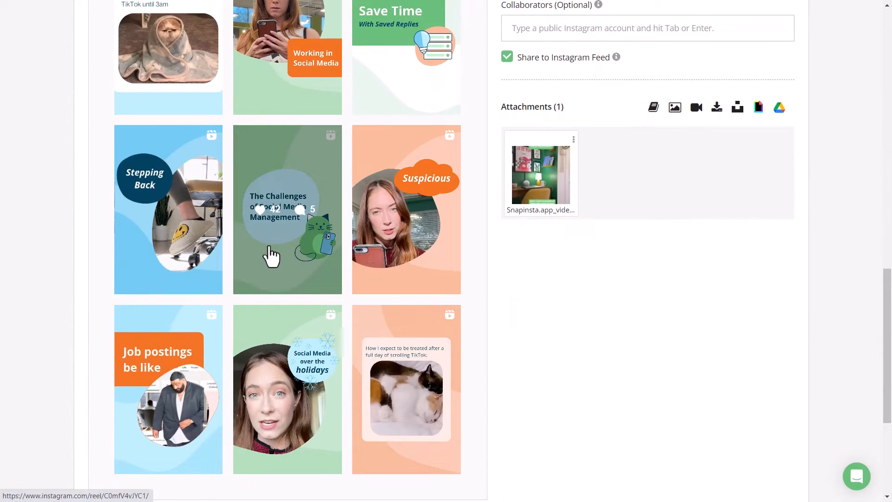
mouse_move(753, 265)
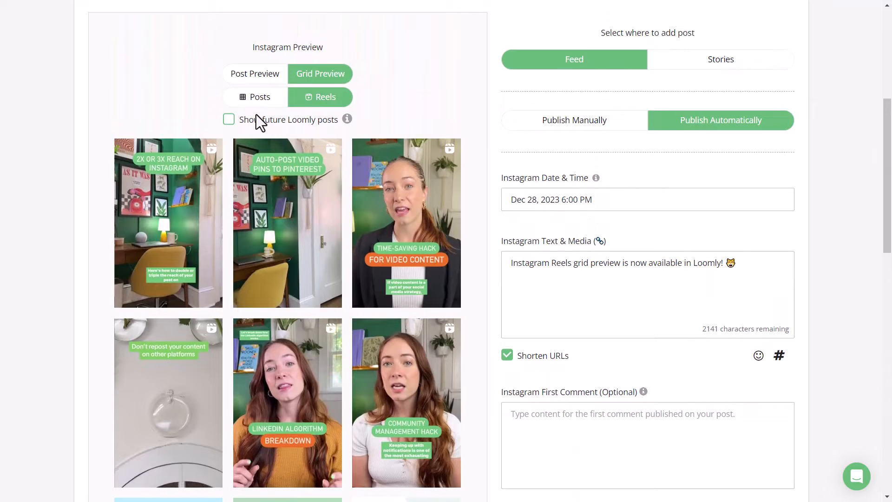
Enable Show future Loomly posts in the grid, then save the post as a draft.
click(229, 119)
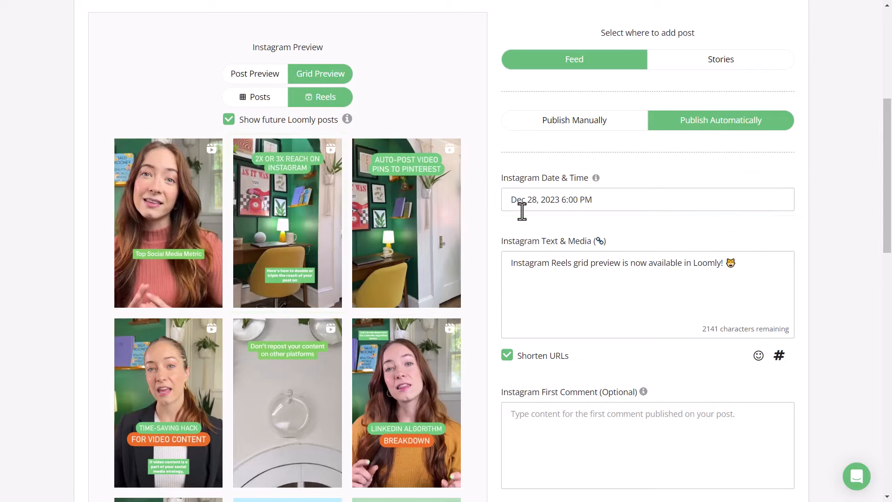
scroll(down, 3)
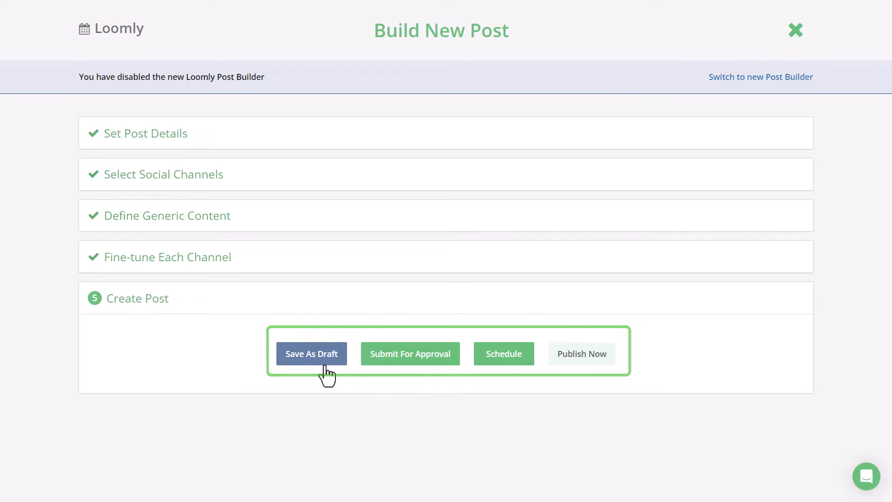
click(311, 353)
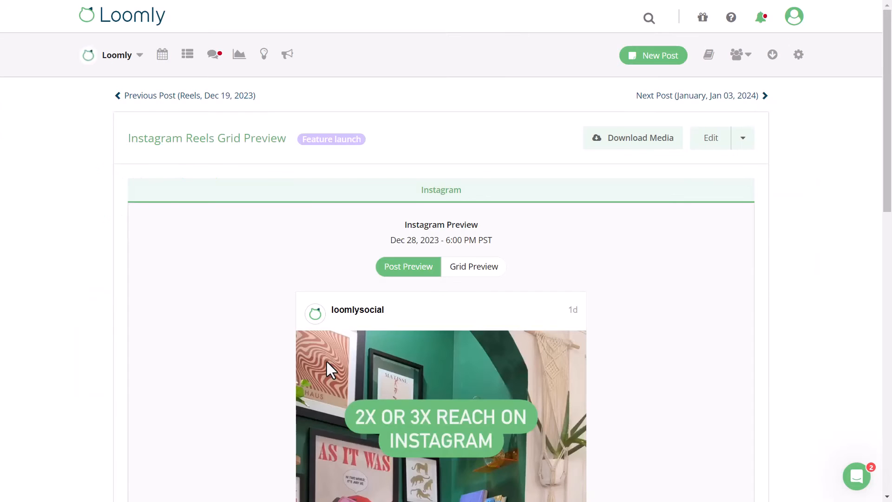
mouse_move(464, 283)
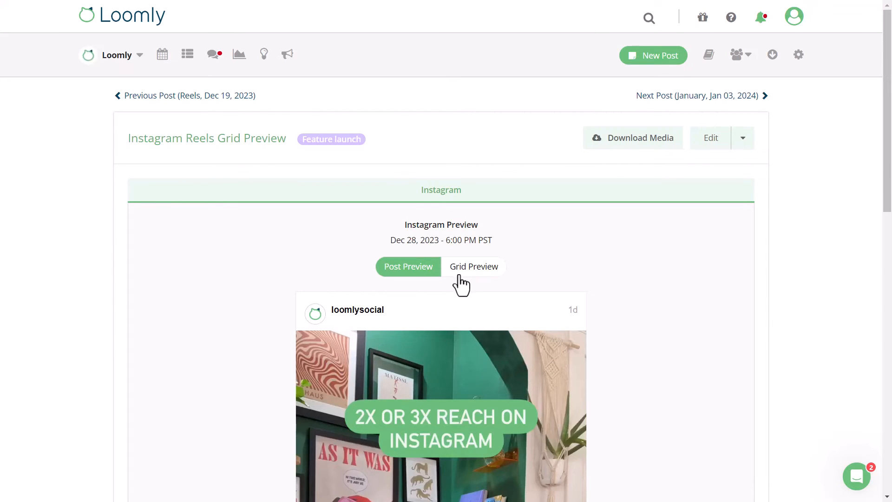
From the saved post's grid preview, open the Dec 19 Auto-Post Video Pins reel and bring up the help messenger.
click(474, 266)
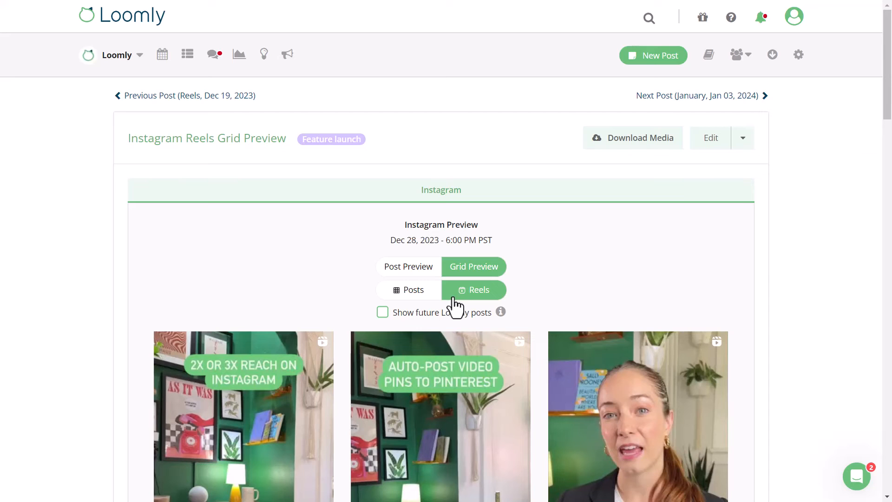
click(184, 95)
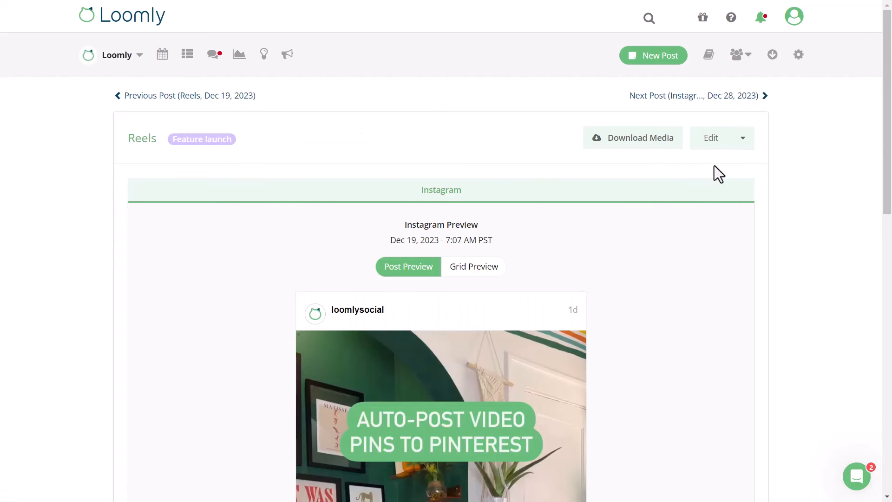
mouse_move(711, 145)
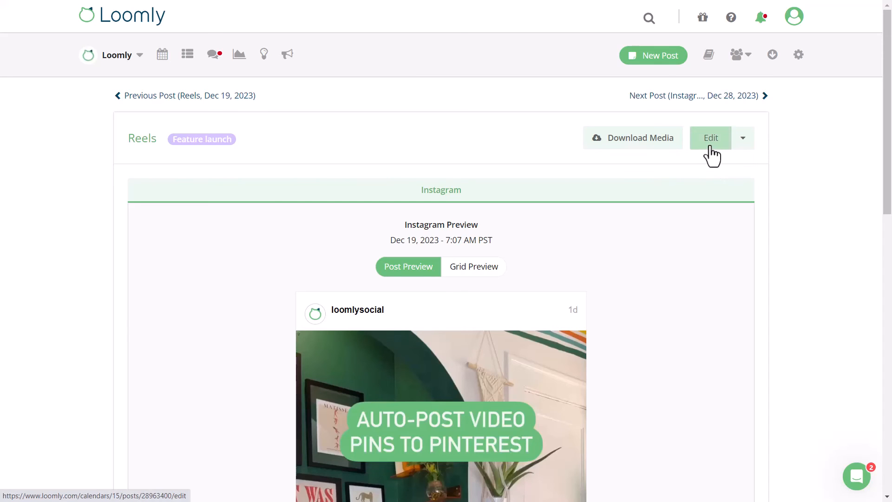
mouse_move(713, 160)
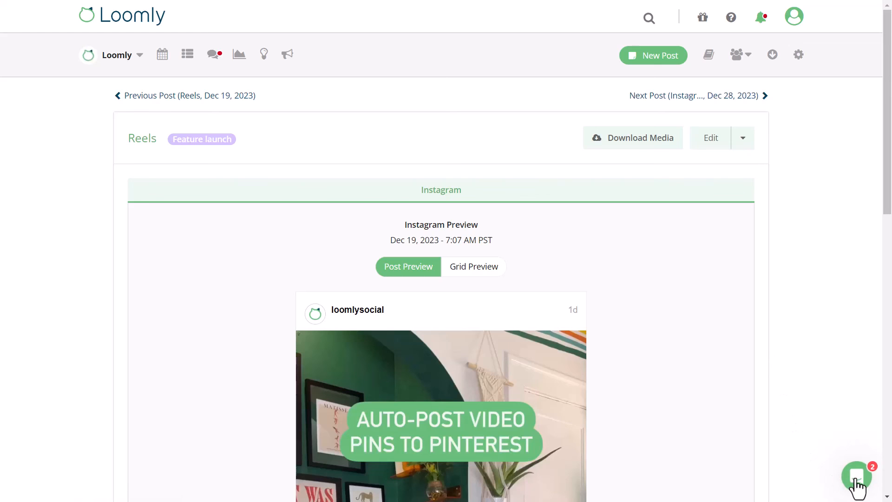
click(857, 476)
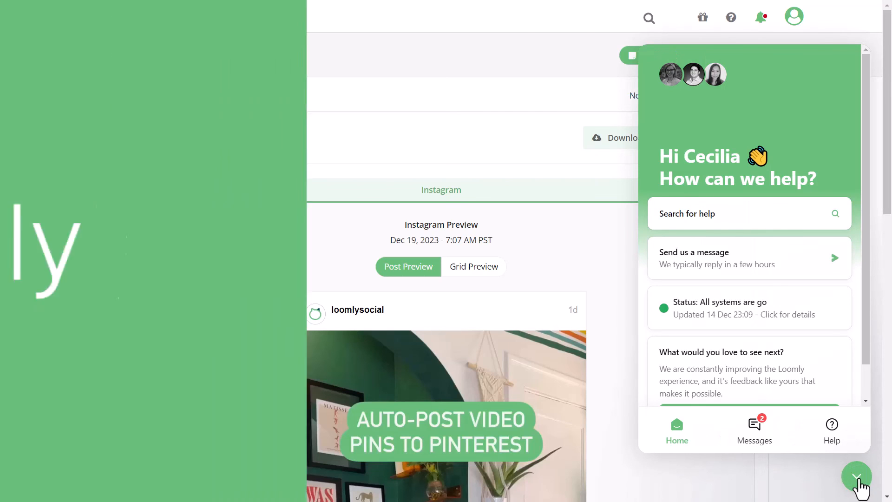